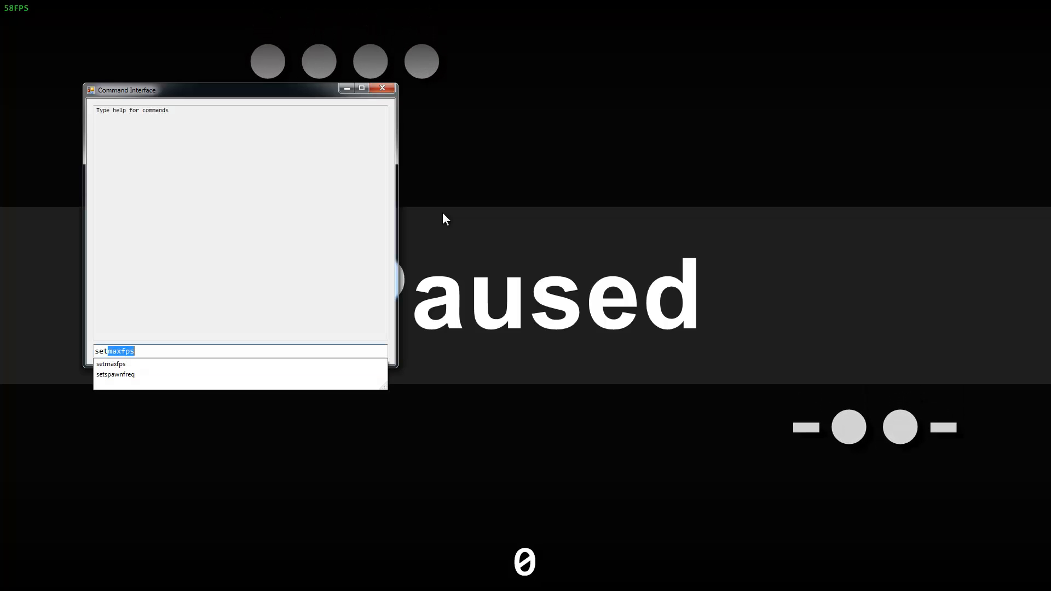
# - Issue the console command setspawnfreq 5 to change the spawn frequency
pyautogui.click(115, 374)
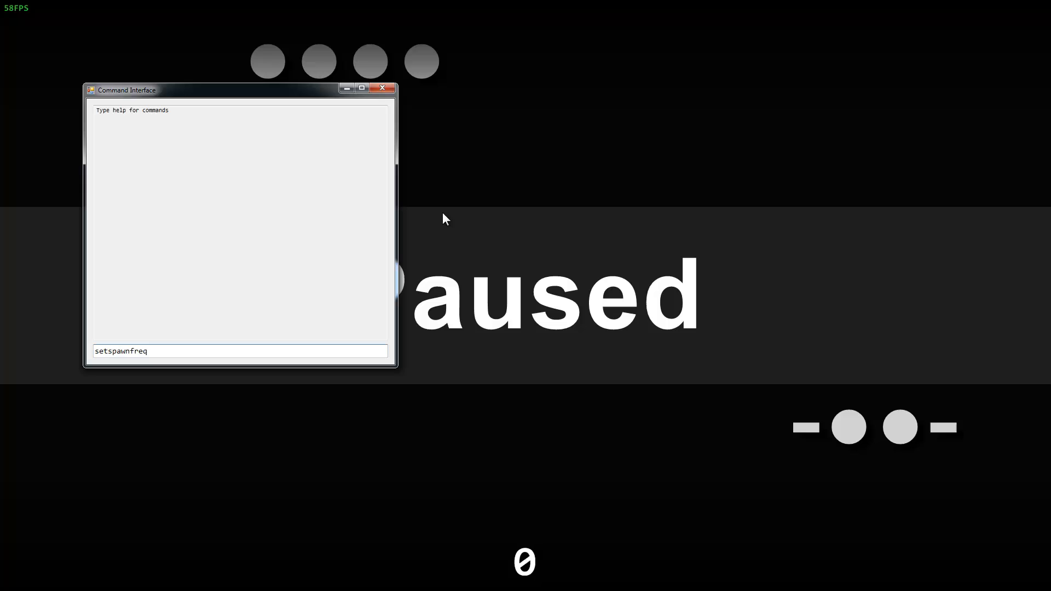
pyautogui.write('5')
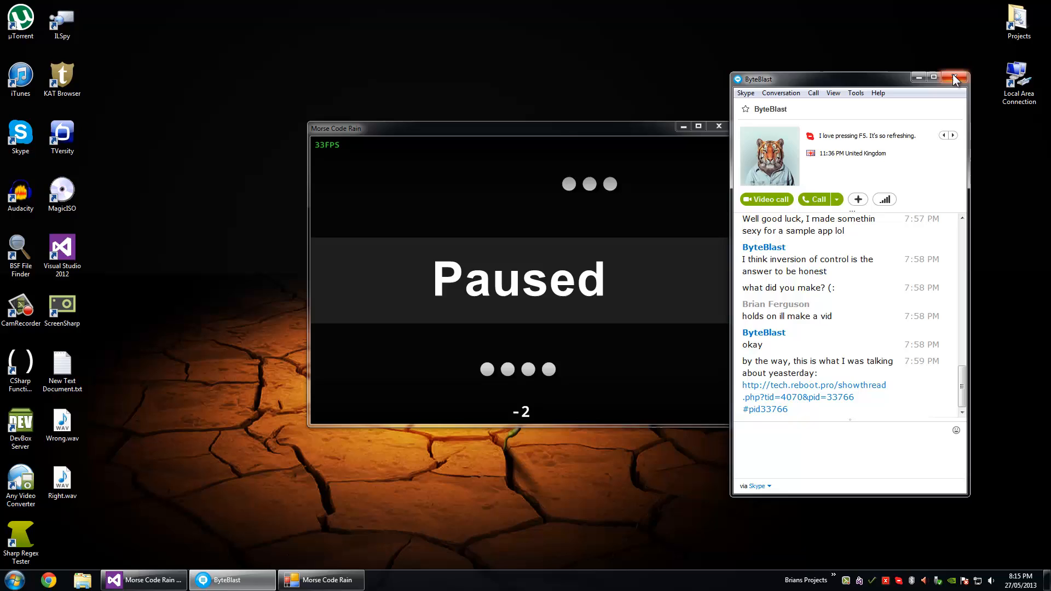
# - Close the Skype chat and widen the game window so the falling code rescales
pyautogui.click(955, 76)
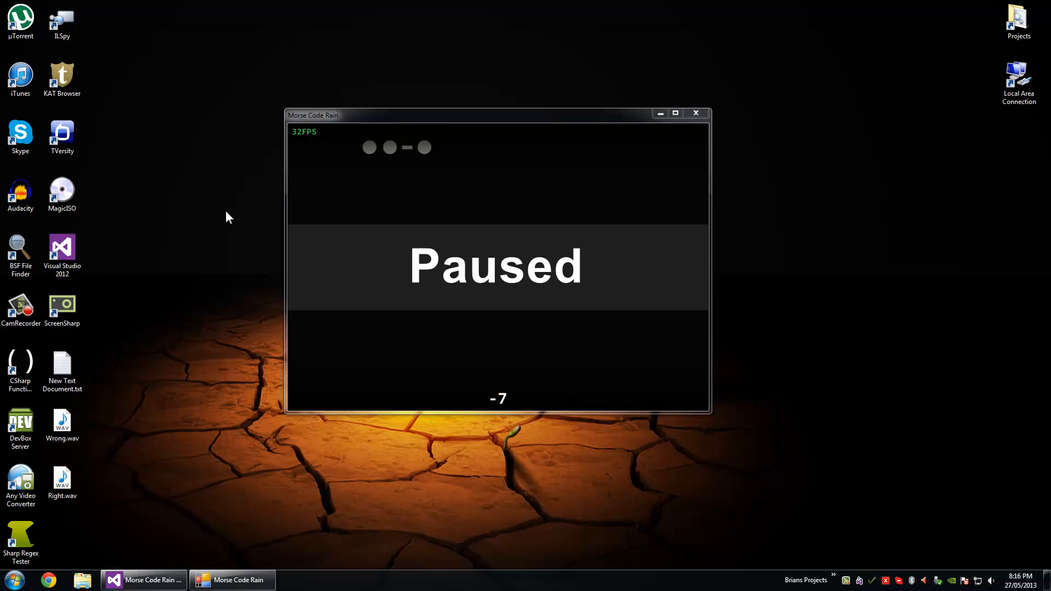
pyautogui.moveTo(280, 219)
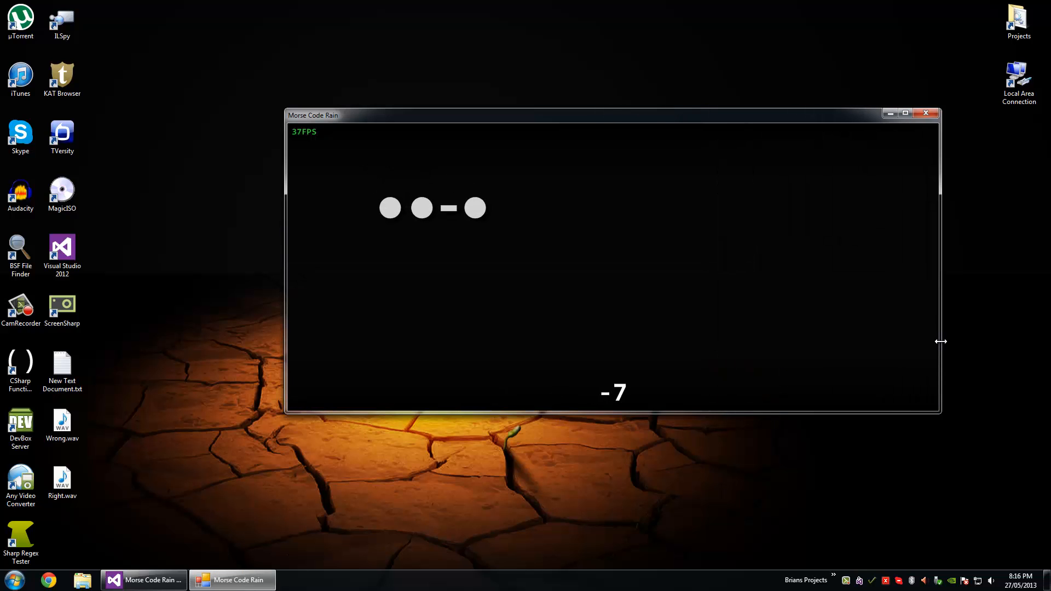
pyautogui.moveTo(941, 342); pyautogui.dragTo(882, 341)
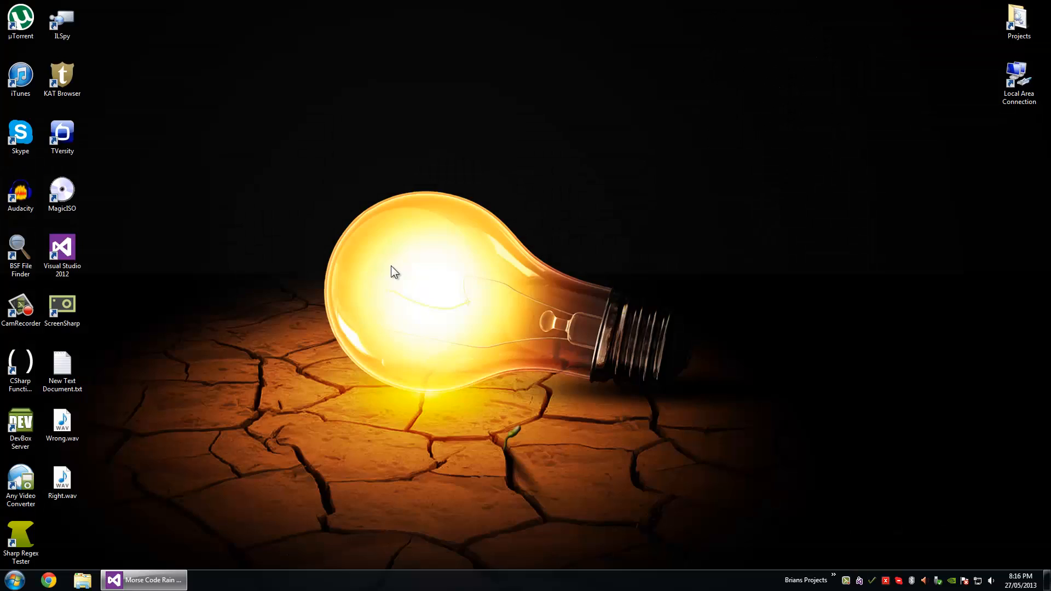
# - Show the CodeSprite.cs source in Visual Studio after closing the game
pyautogui.click(143, 580)
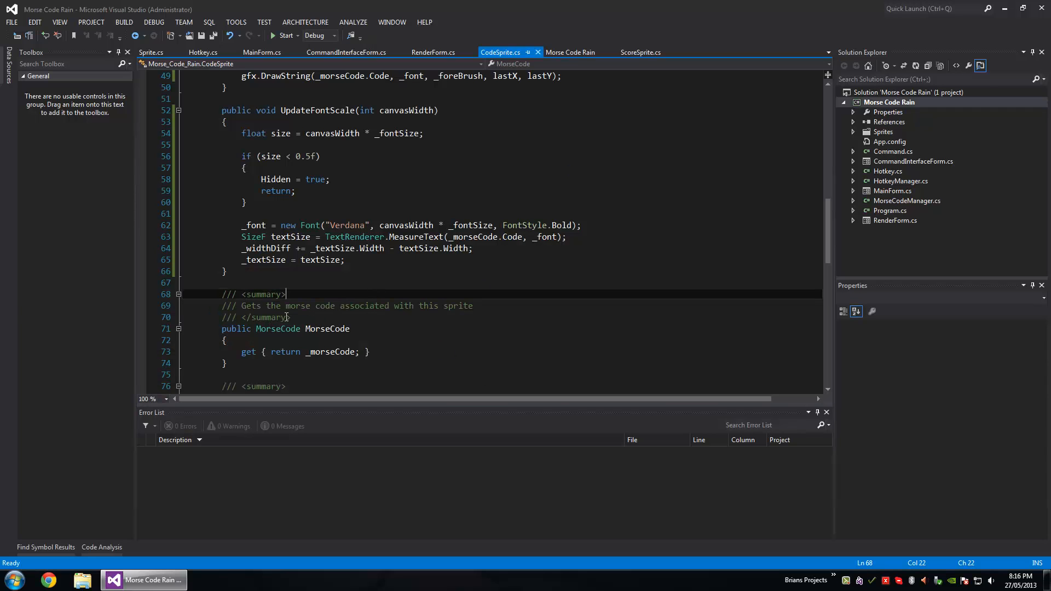
pyautogui.scroll(3)
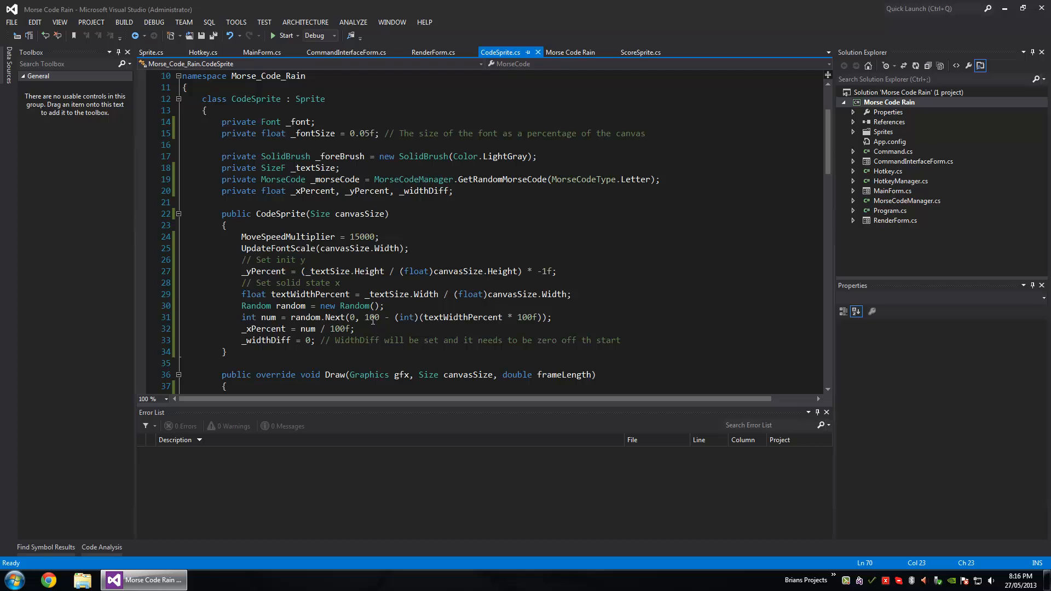